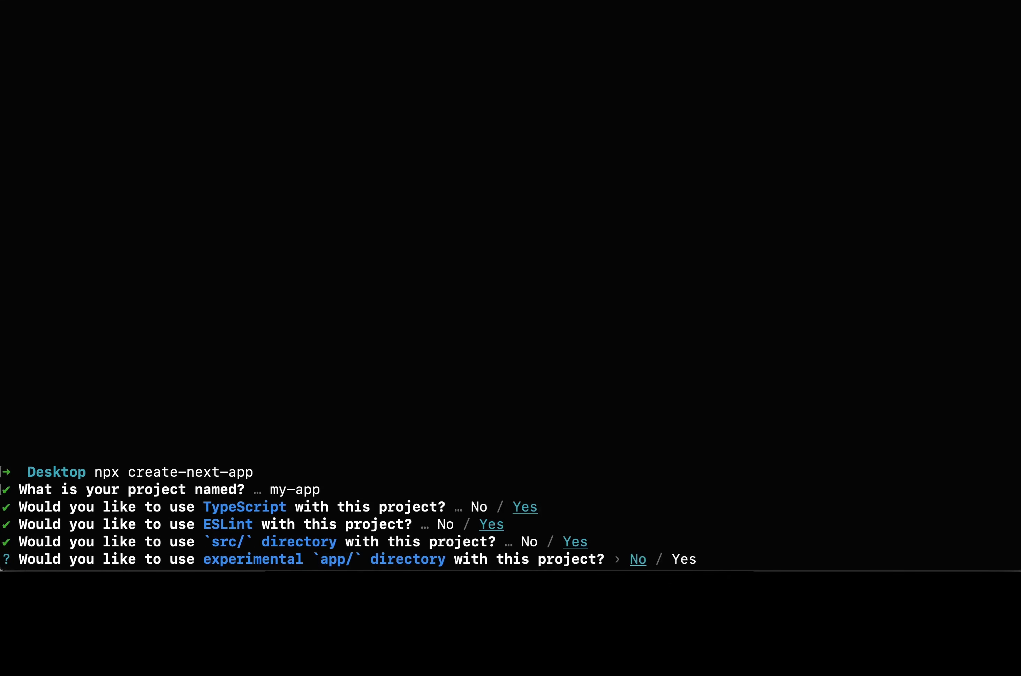
- Accept the final create-next-app prompt and cd into the new my-app directory
key(enter)
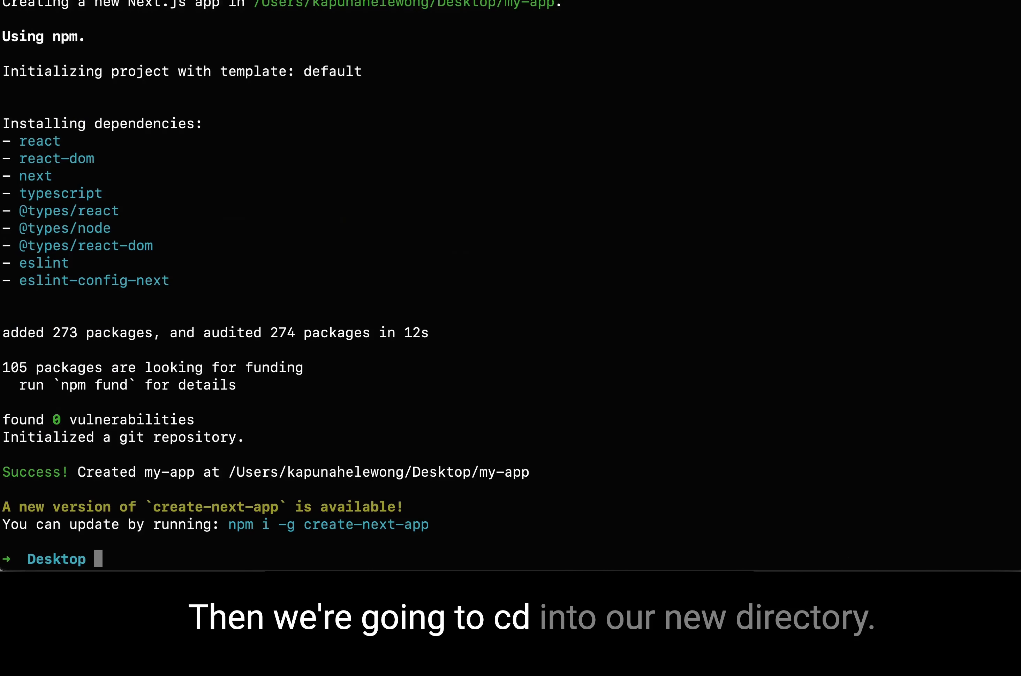
text(cd)
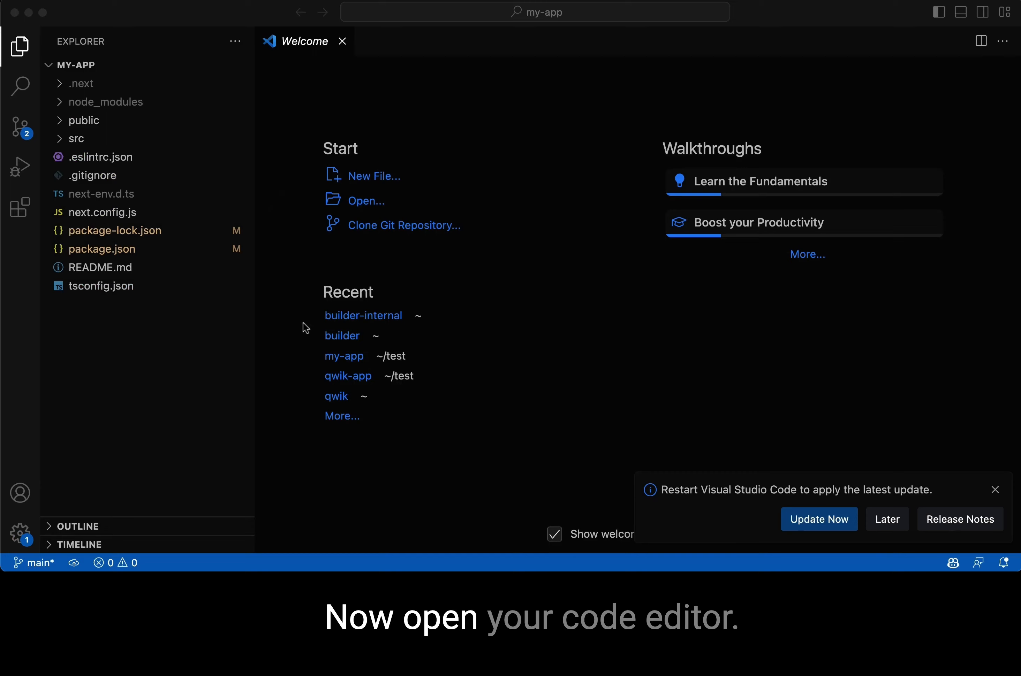
- Expand src/pages, rename index.tsx to [[...page]].tsx and select all its starter code
click(76, 138)
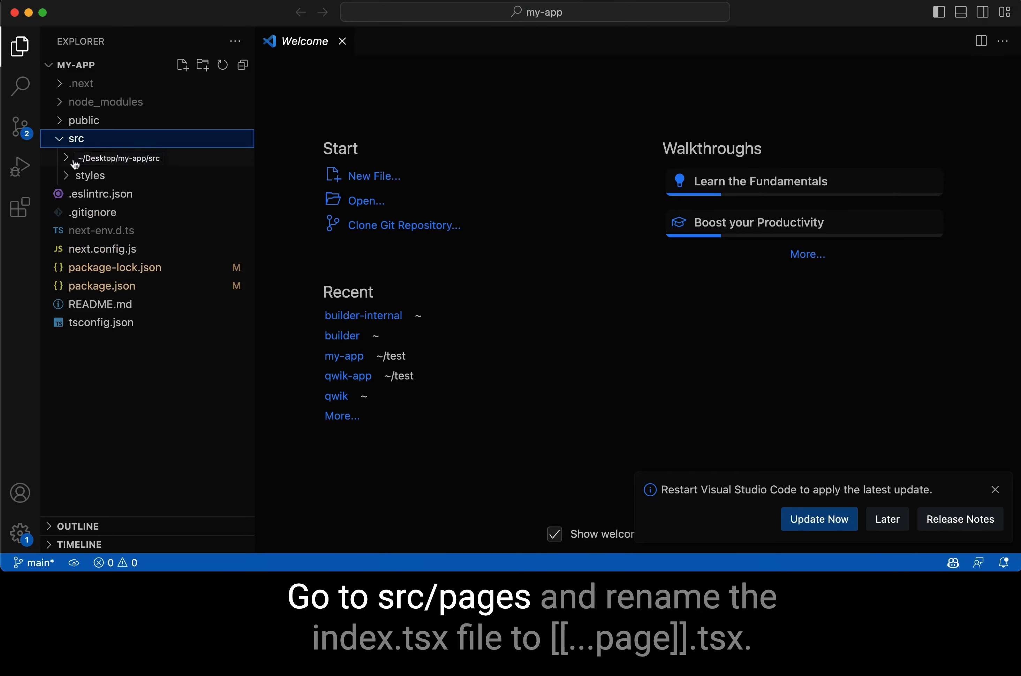
click(91, 158)
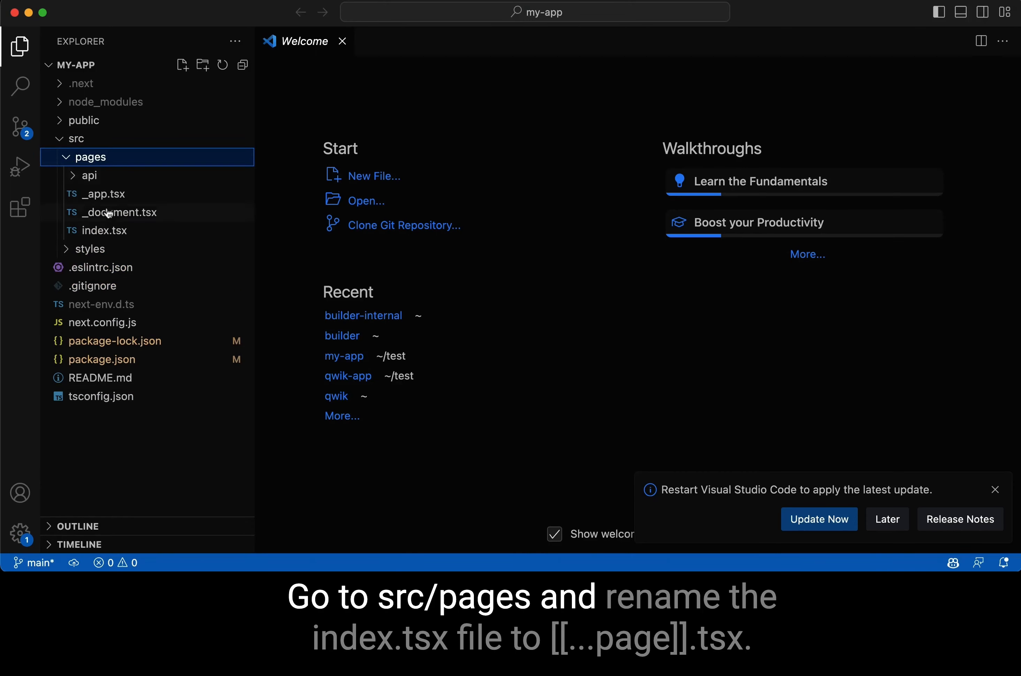
double_click(104, 230)
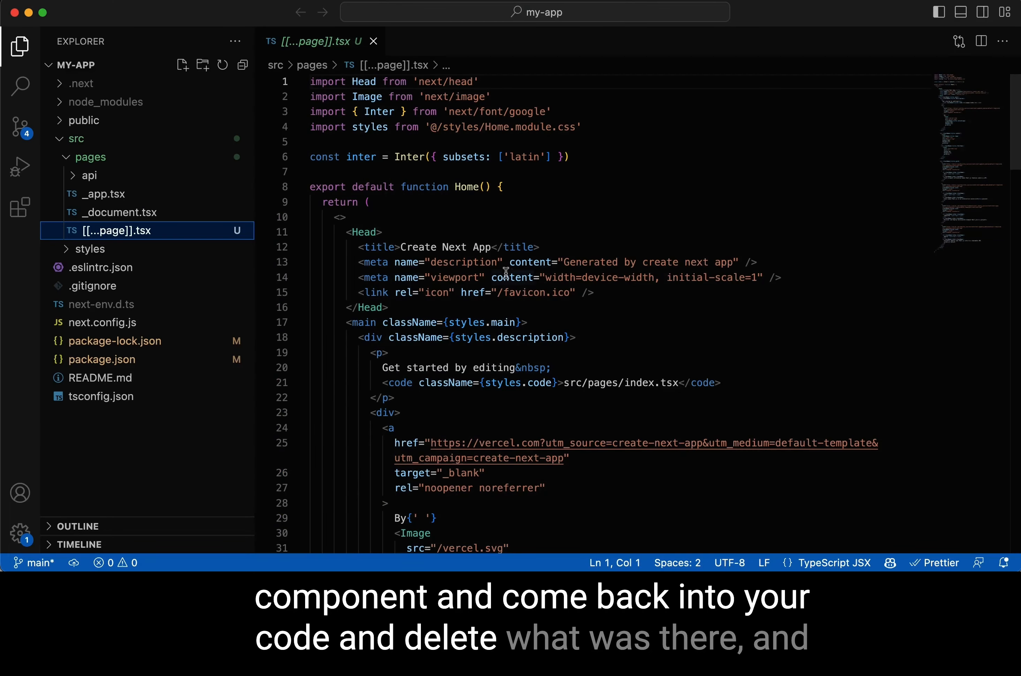
key(cmd+a)
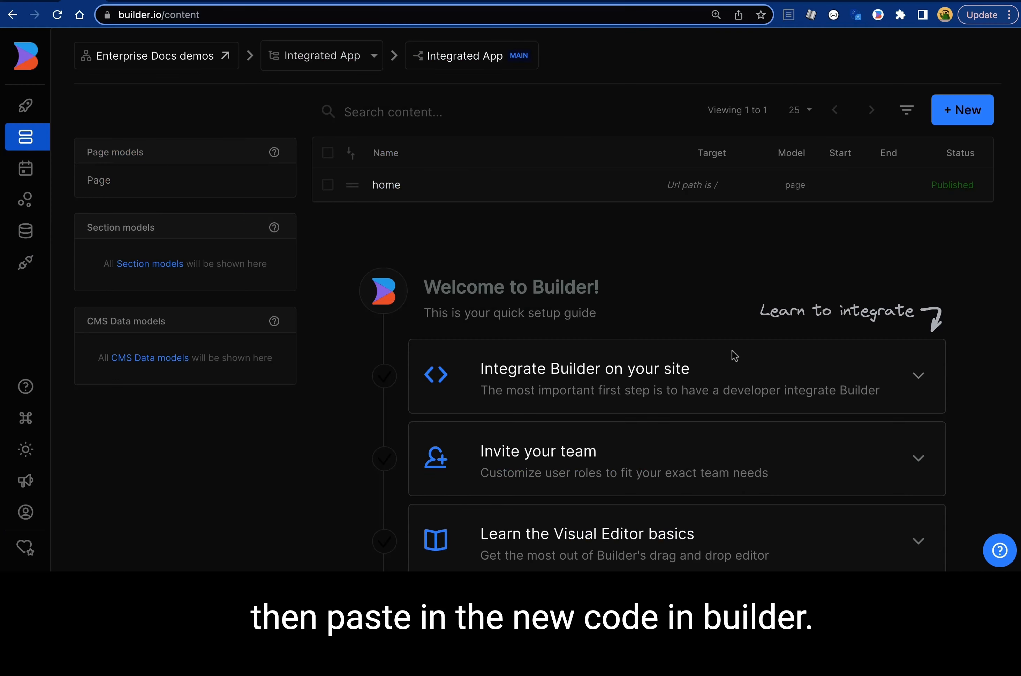
key(cmd+k)
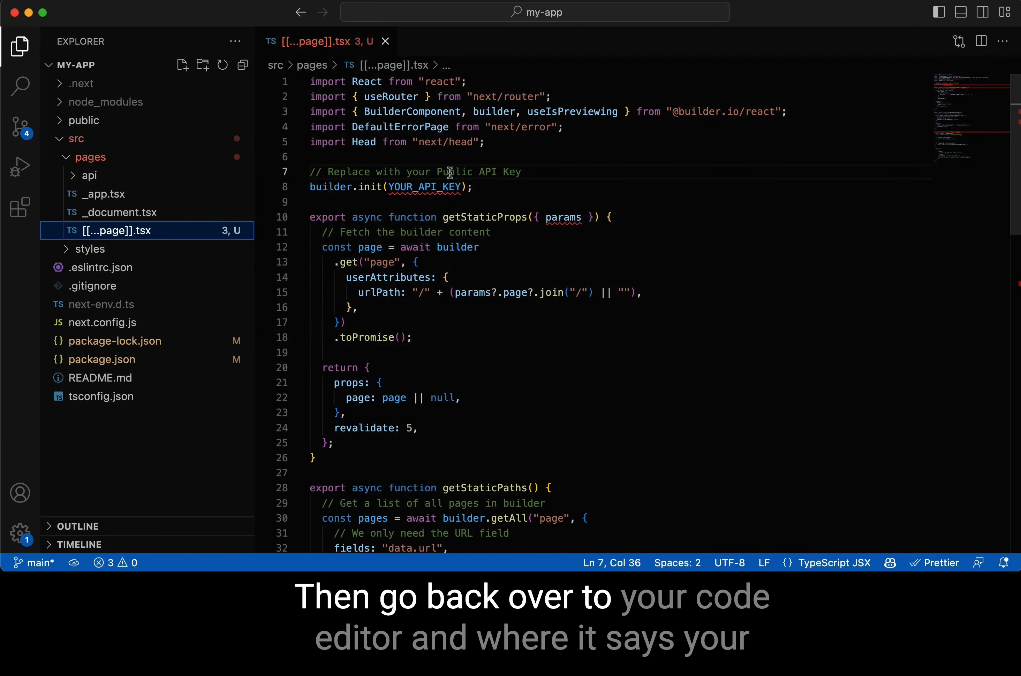
double_click(423, 187)
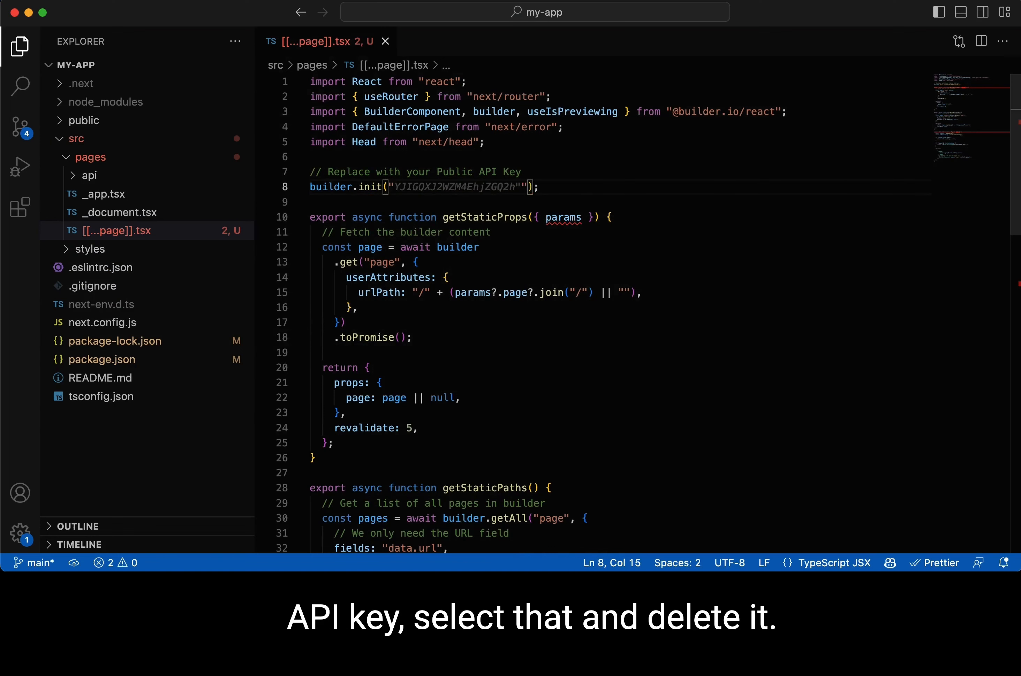
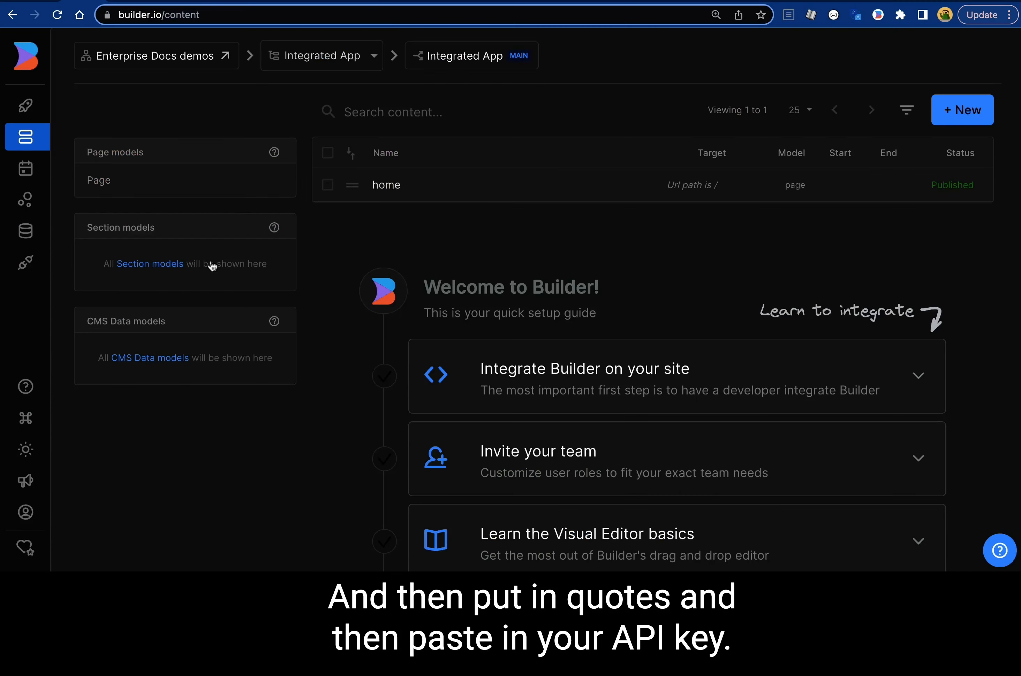
click(26, 231)
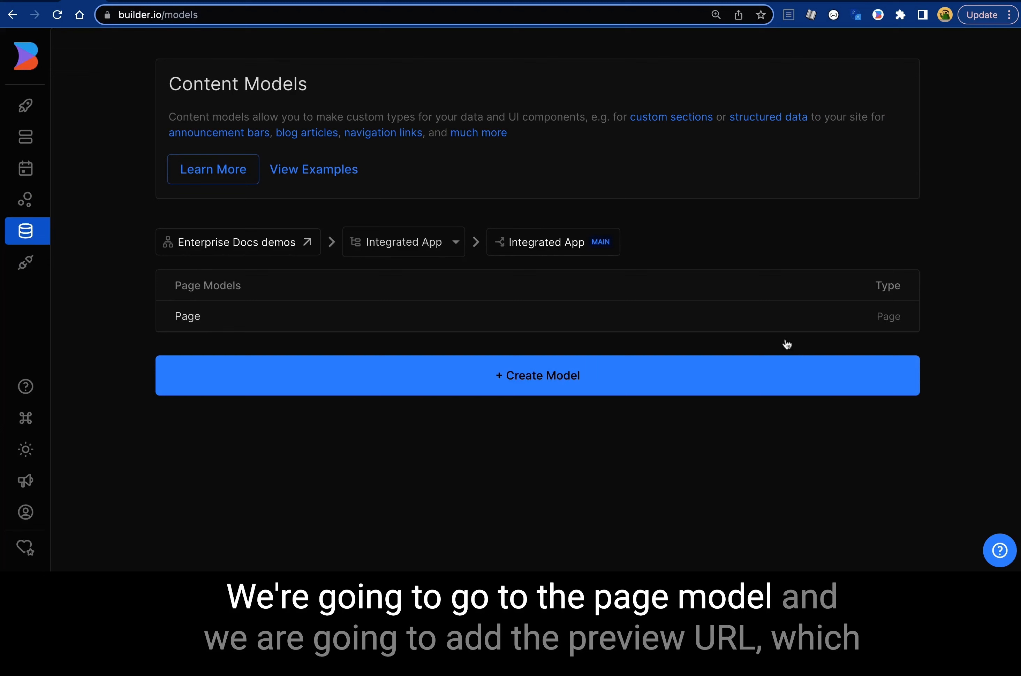
click(187, 316)
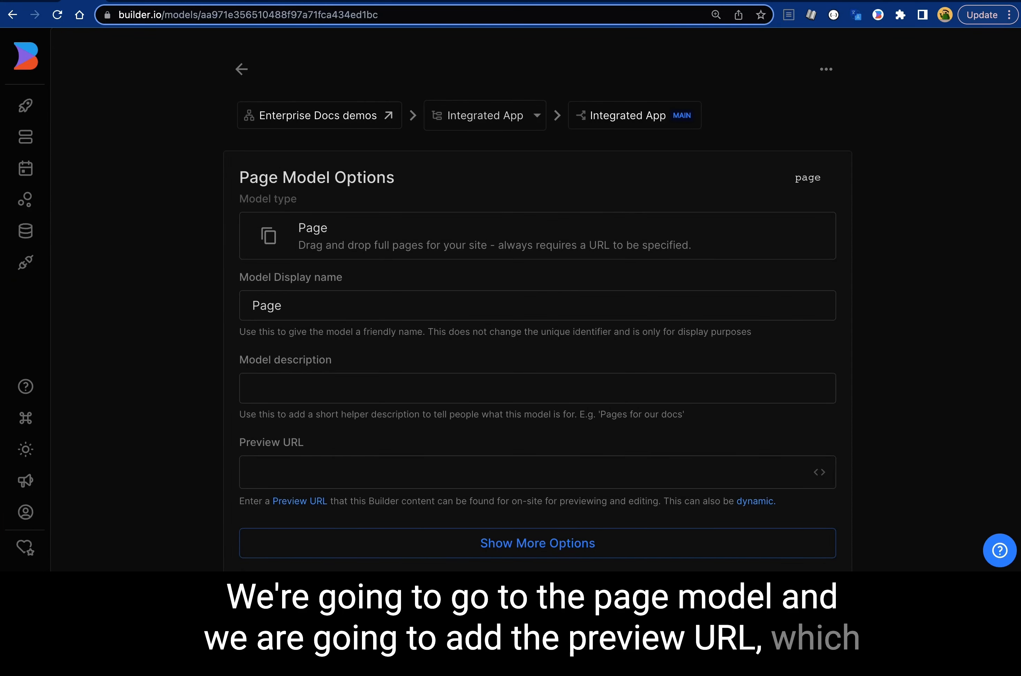
text(http://localhost:3000/)
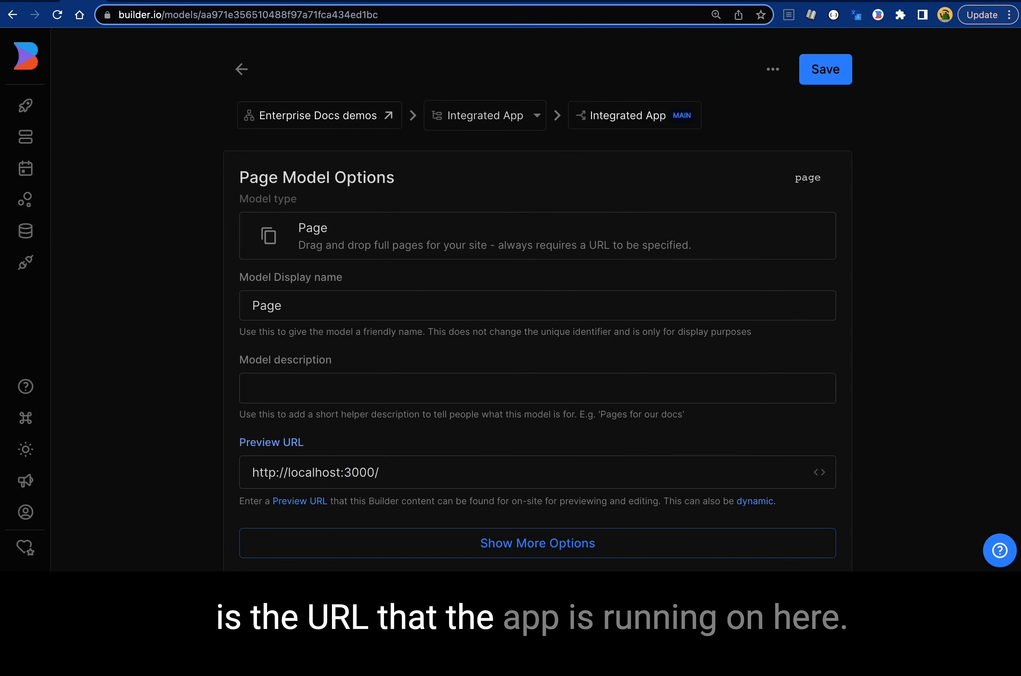
click(825, 69)
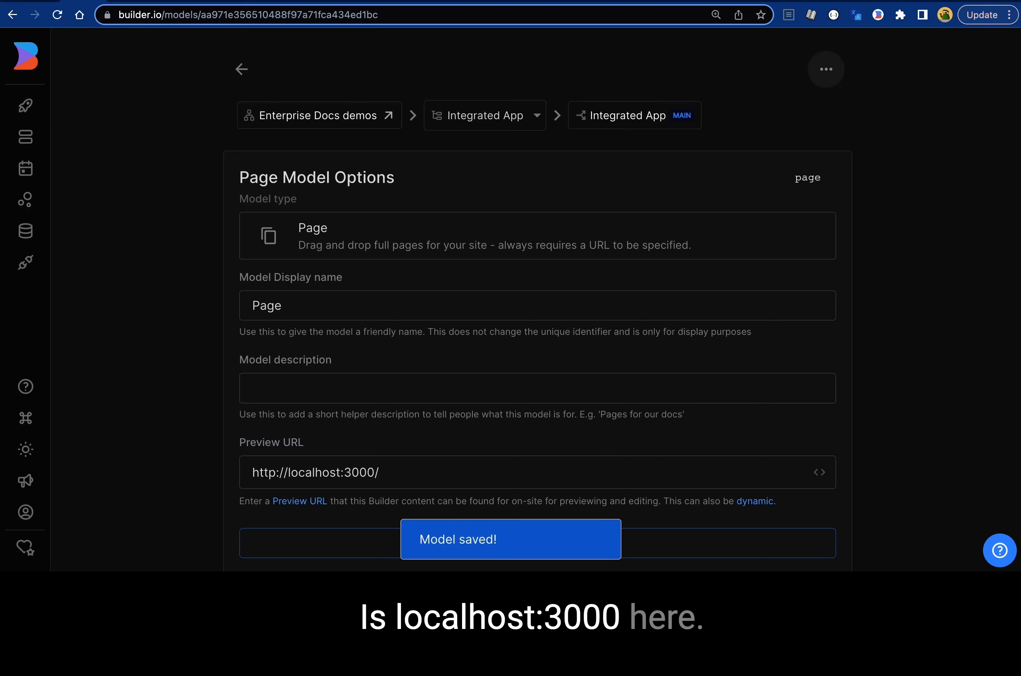
click(25, 134)
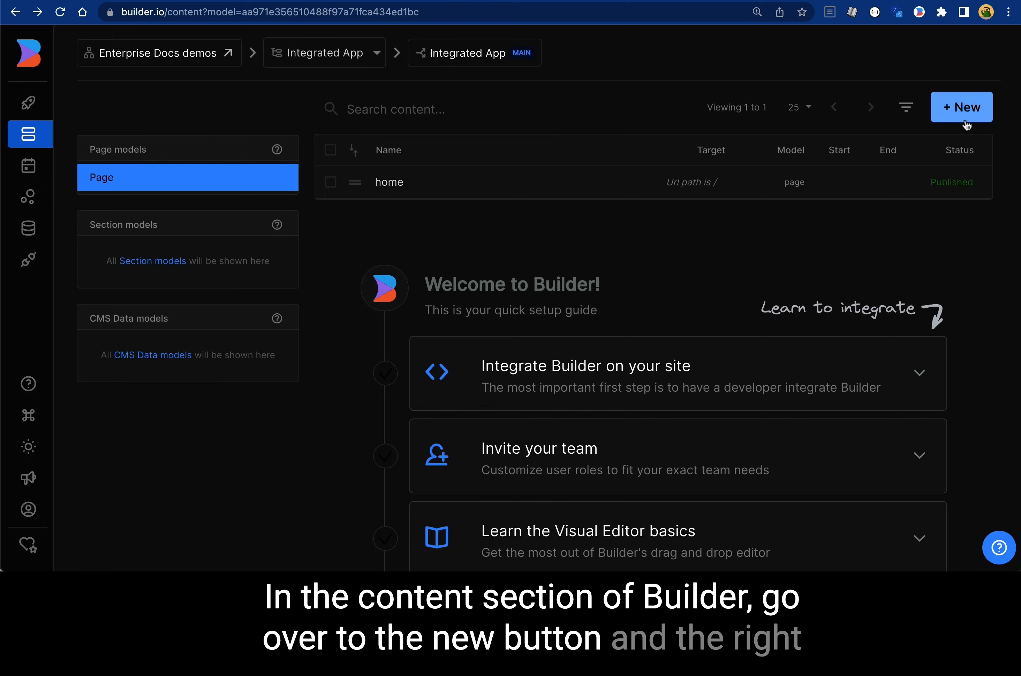
- Create a new page named home at url / starting from the Blank template
click(960, 106)
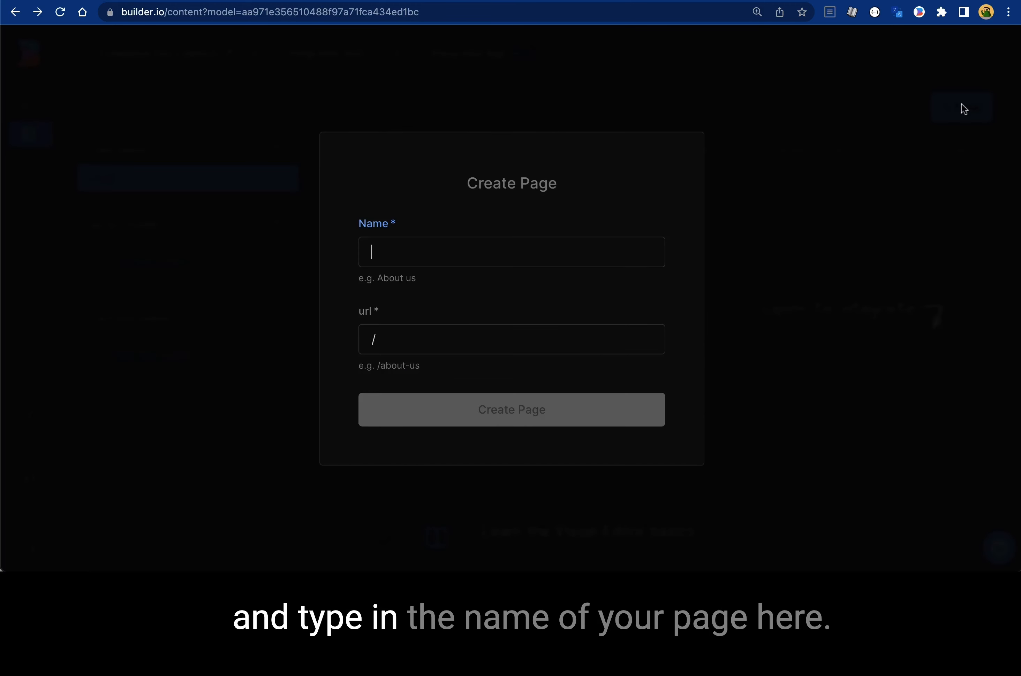
text(home)
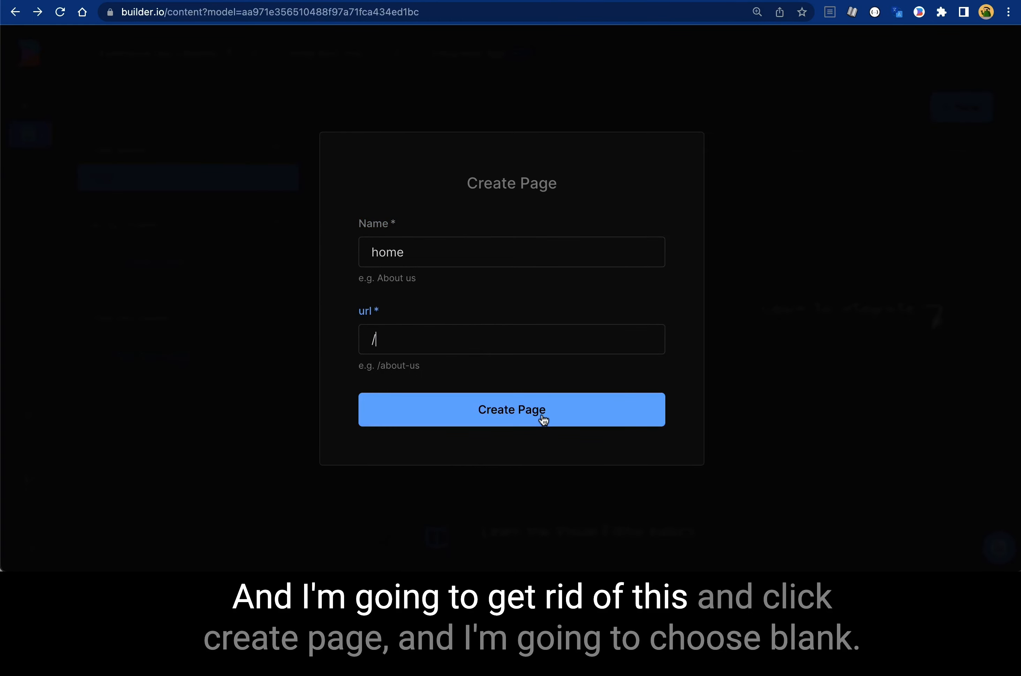
click(511, 410)
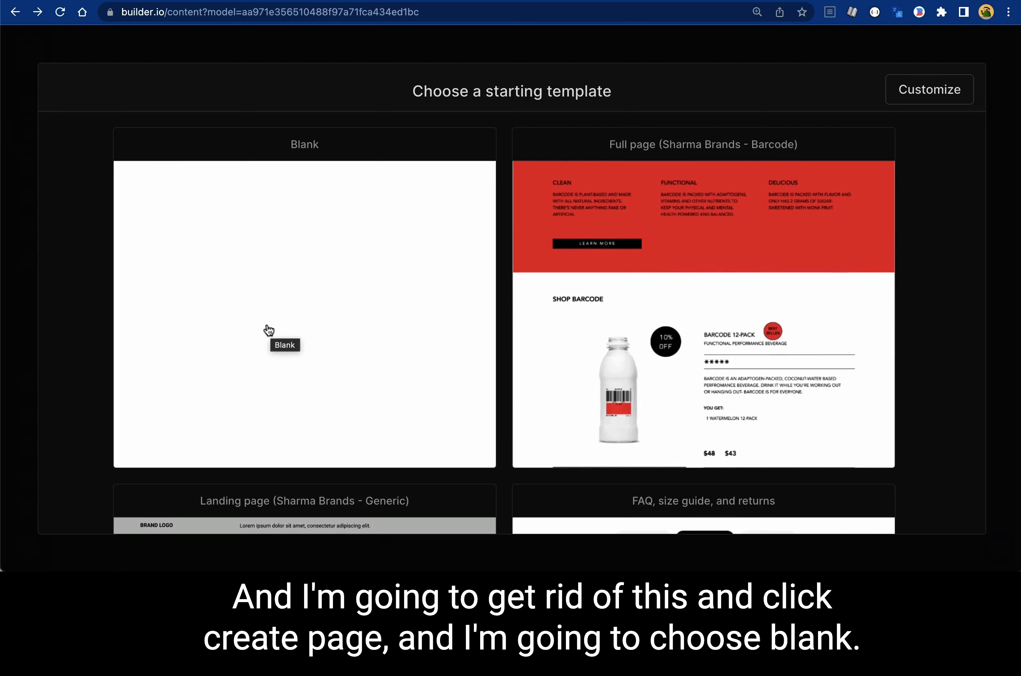
click(304, 314)
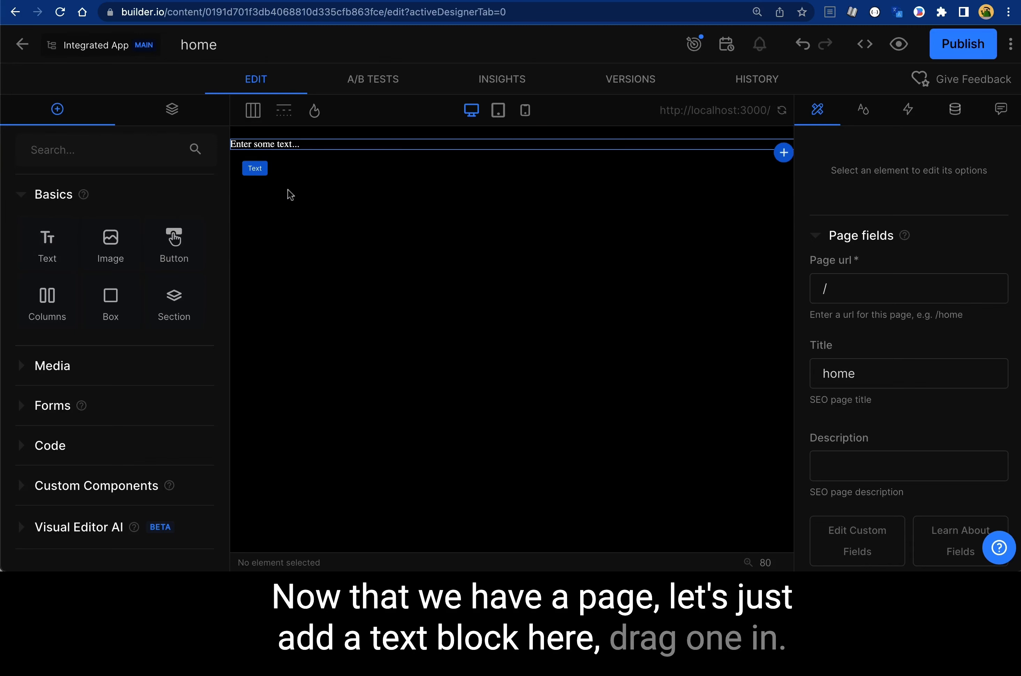
- Edit the text block to read 'I did it!' and format it as Heading 1
double_click(264, 144)
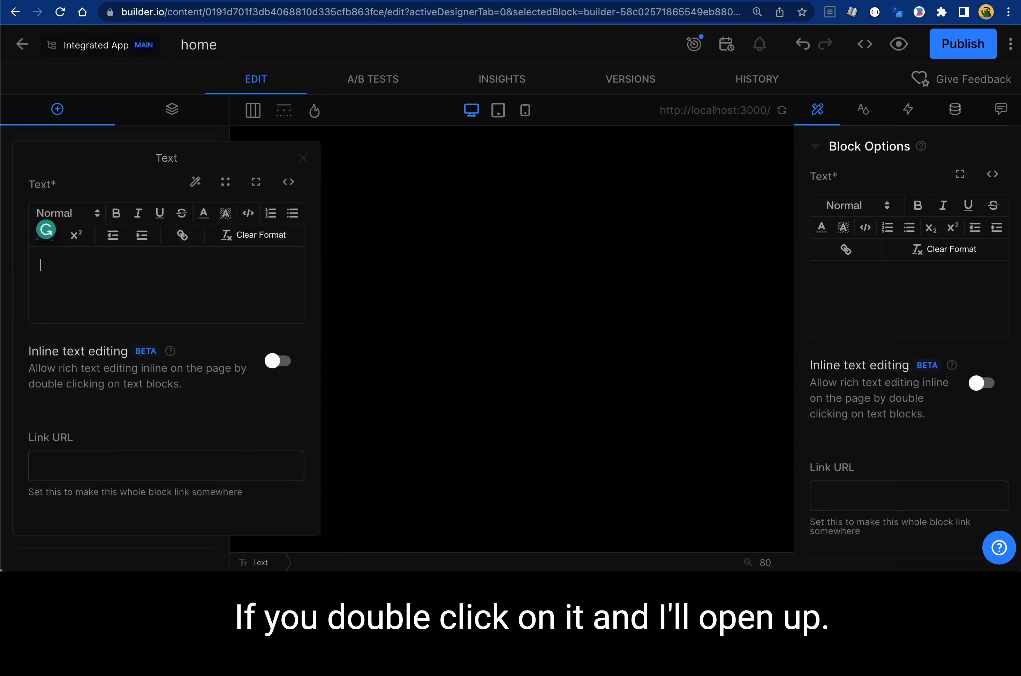
text(I did it!)
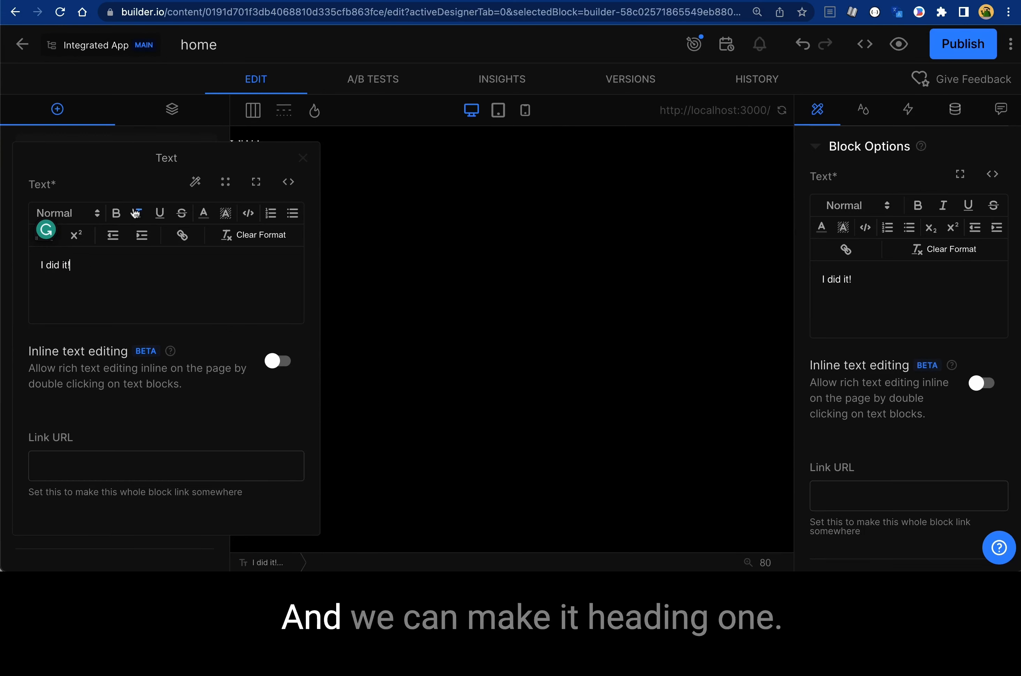
click(62, 212)
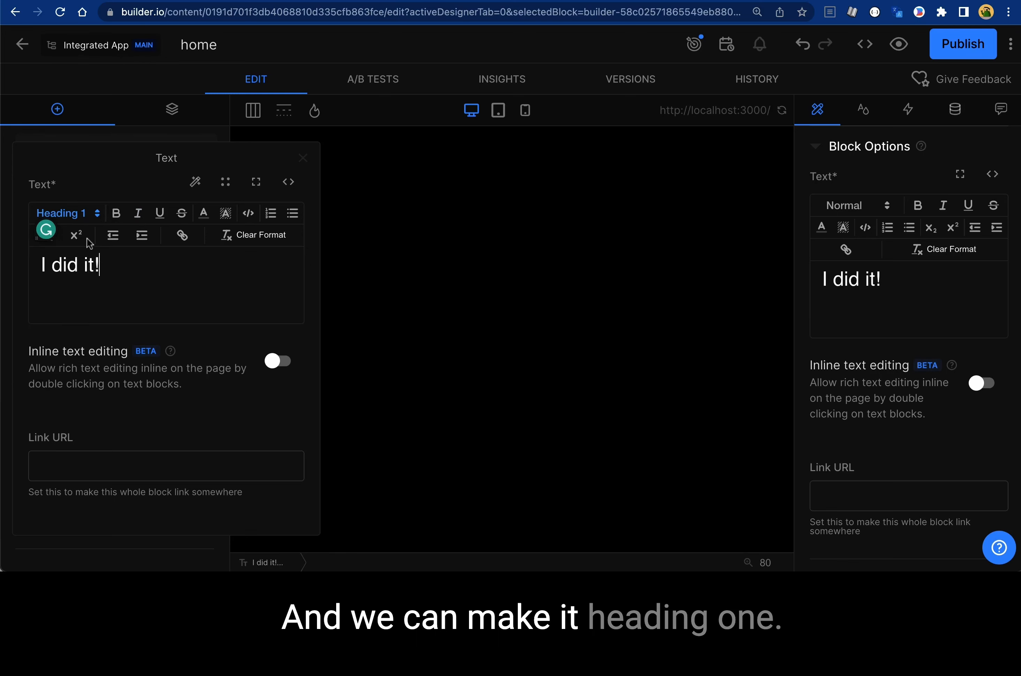
click(302, 158)
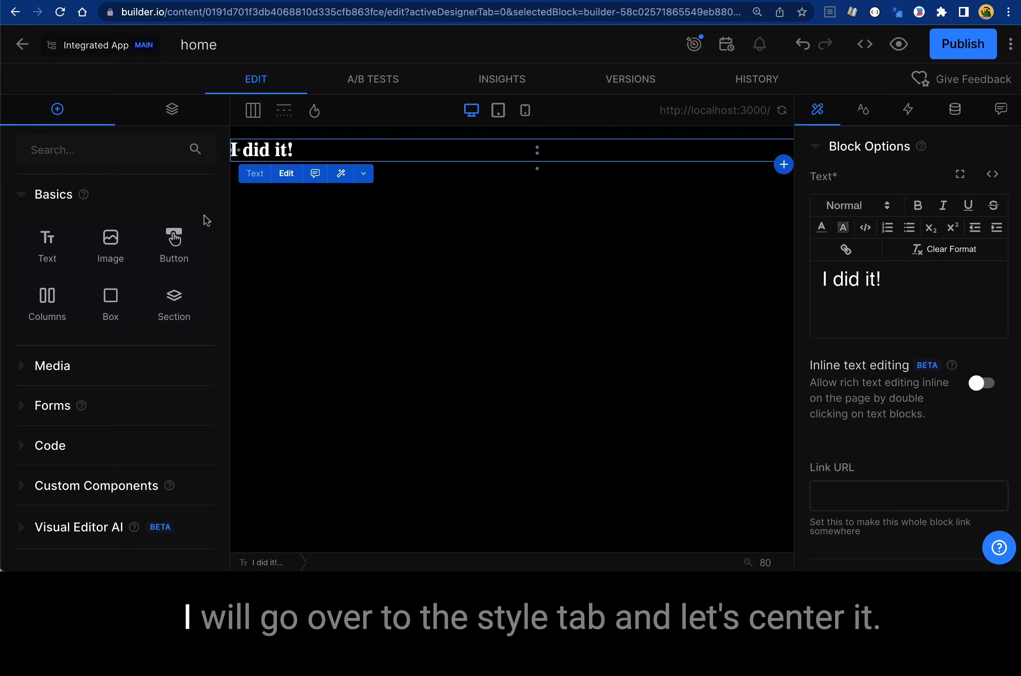
- Center-align the heading under Typography in the Style tab and publish the page
click(862, 109)
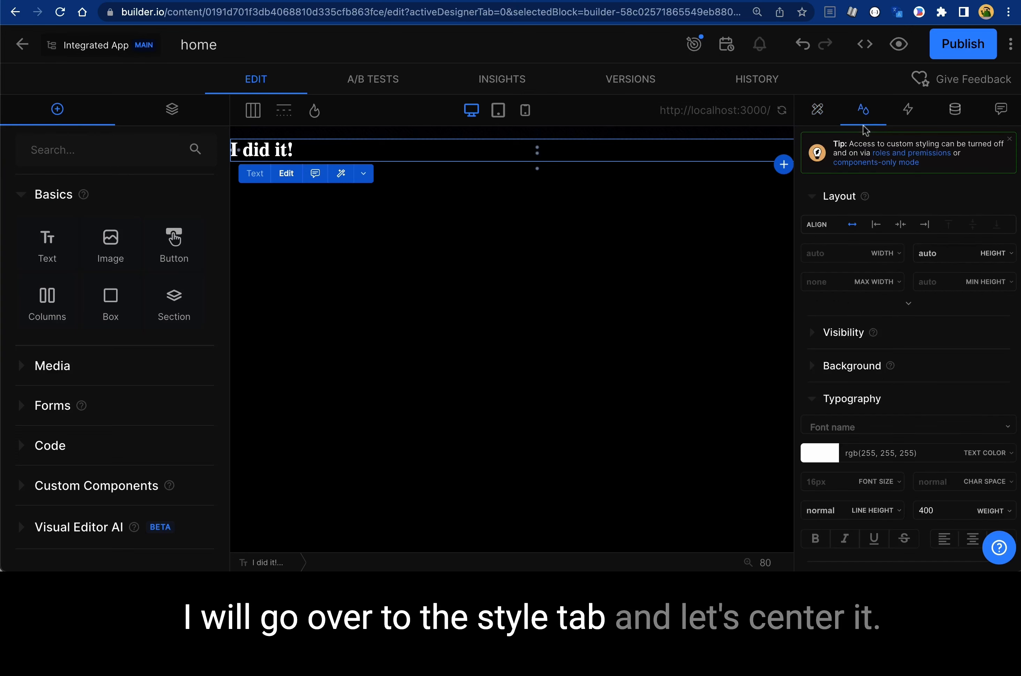
click(970, 538)
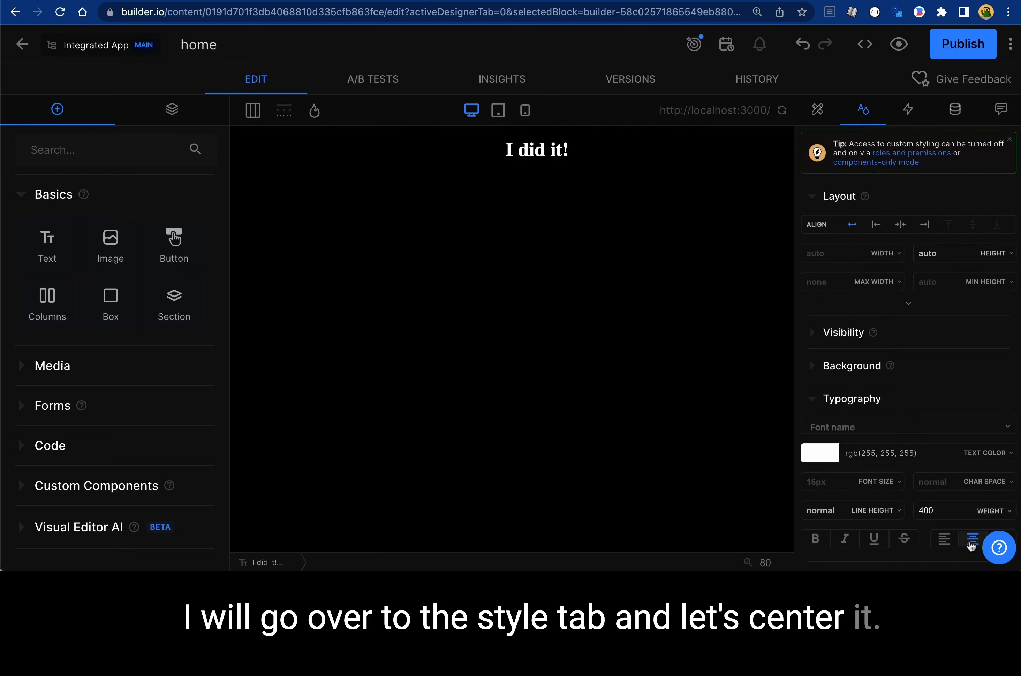
click(536, 149)
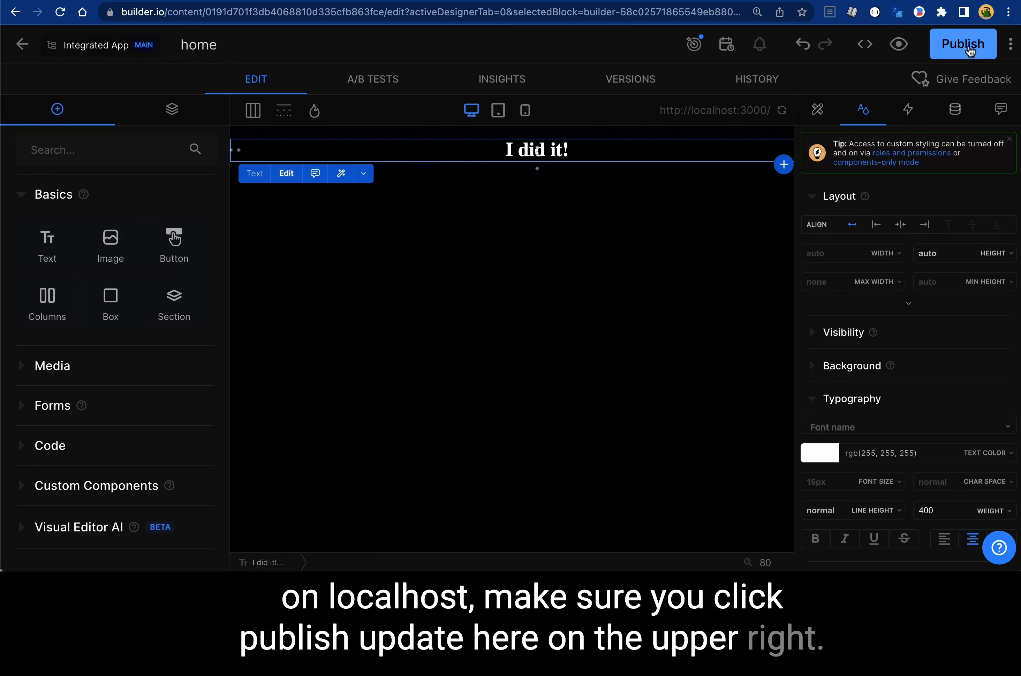
click(963, 44)
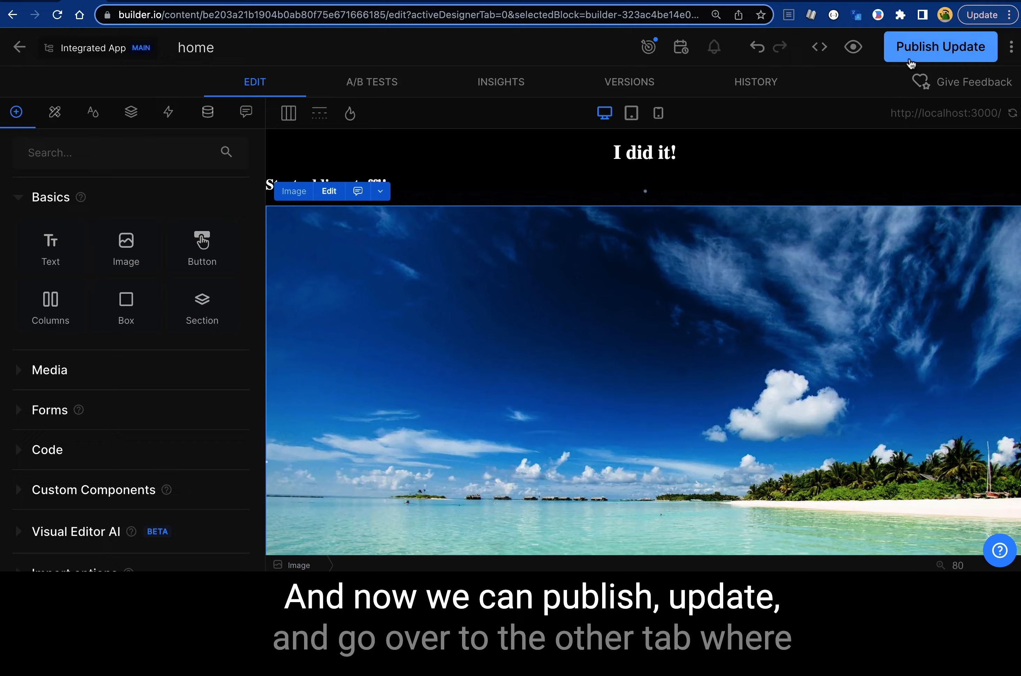
- Publish the update with the added text line and beach image below the heading
click(939, 46)
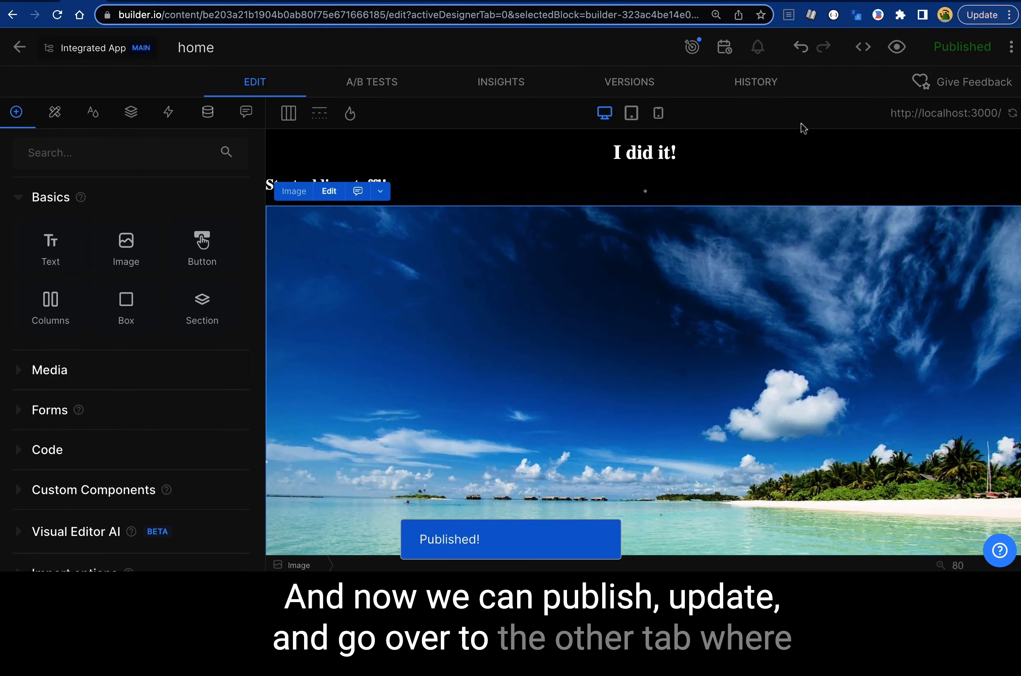